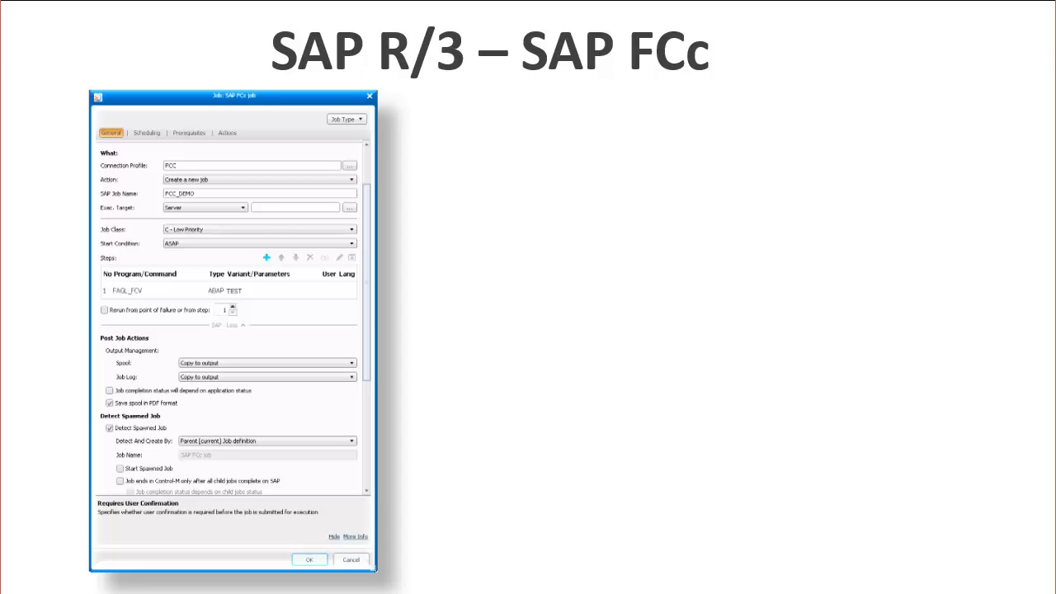
Advance past the slide to show the SAP_V9 job flow with the short running parent job selected.
key(right)
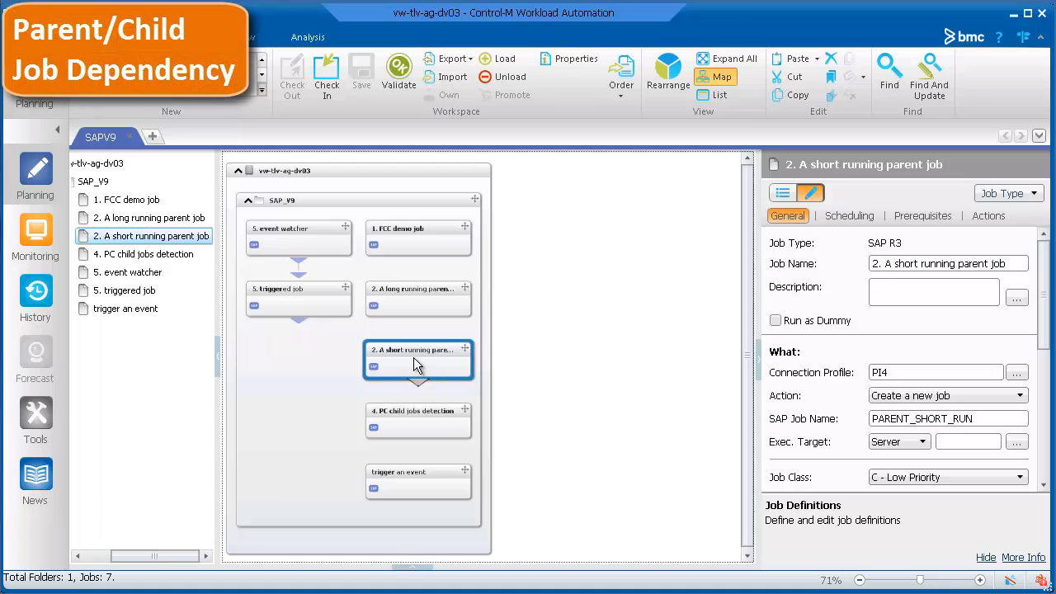
Review the short running parent job's run info and Parent Job Hierarchy of five child jobs, then select the long running parent job.
double_click(419, 360)
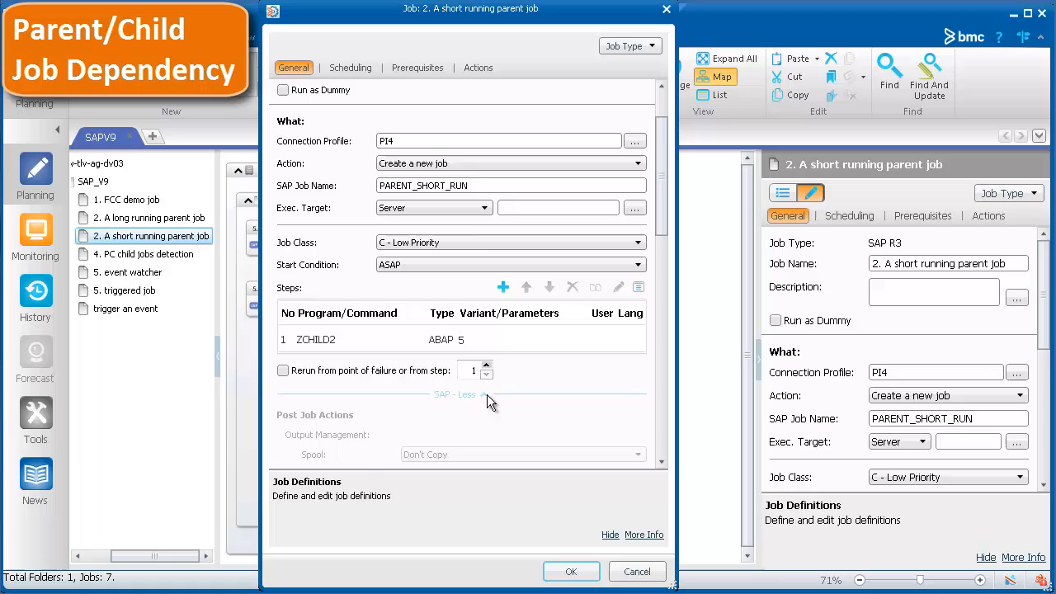
scroll(down, 3)
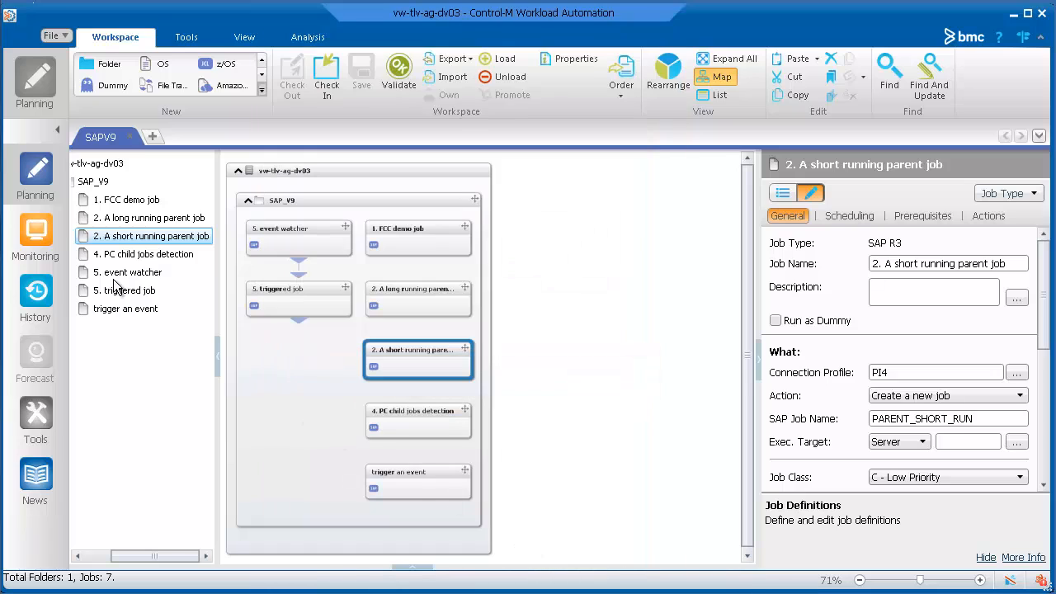
click(34, 234)
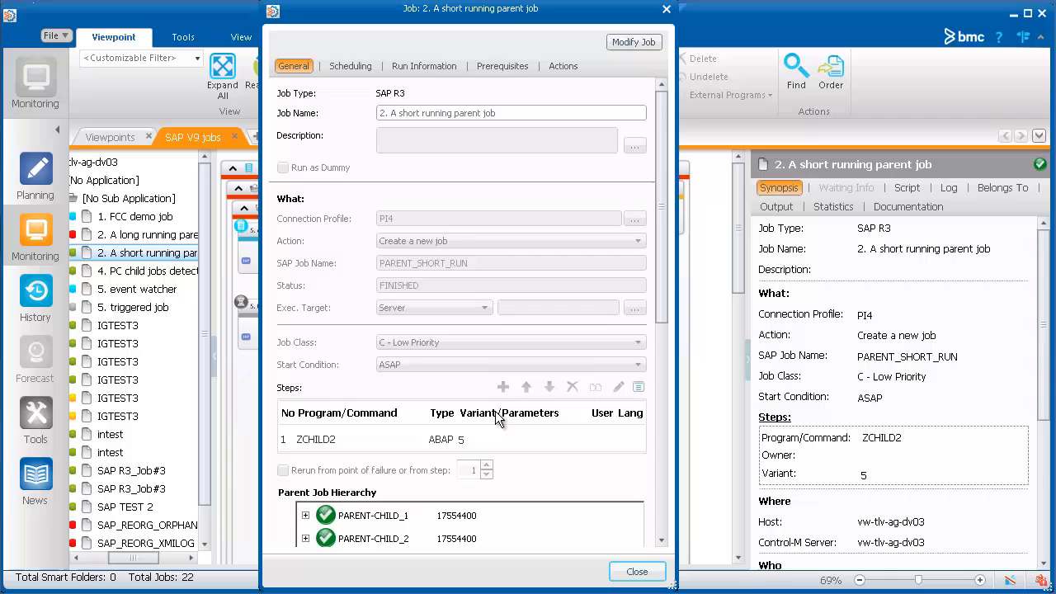
scroll(down, 3)
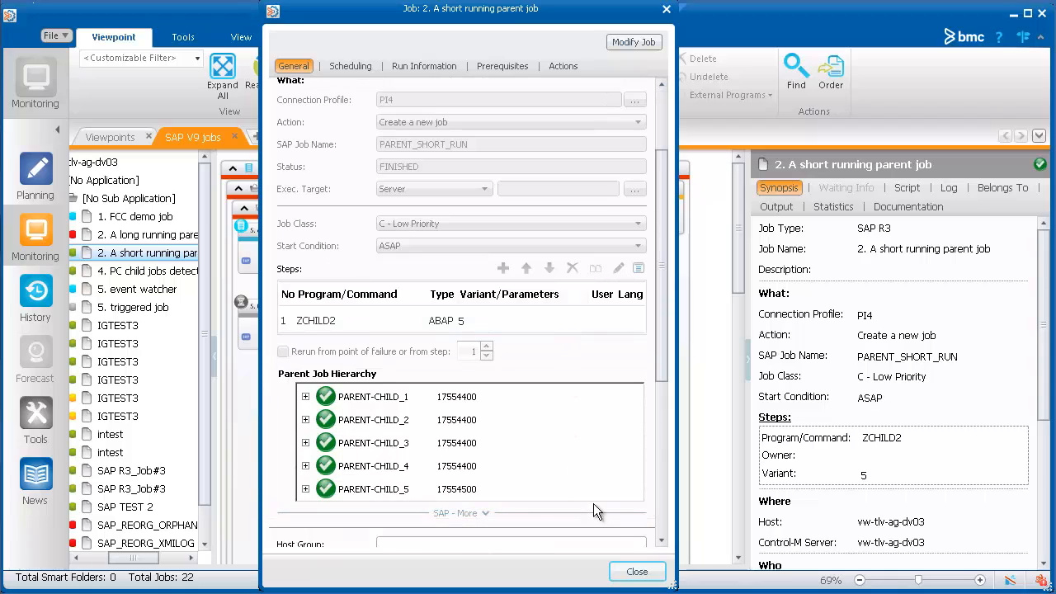
click(636, 571)
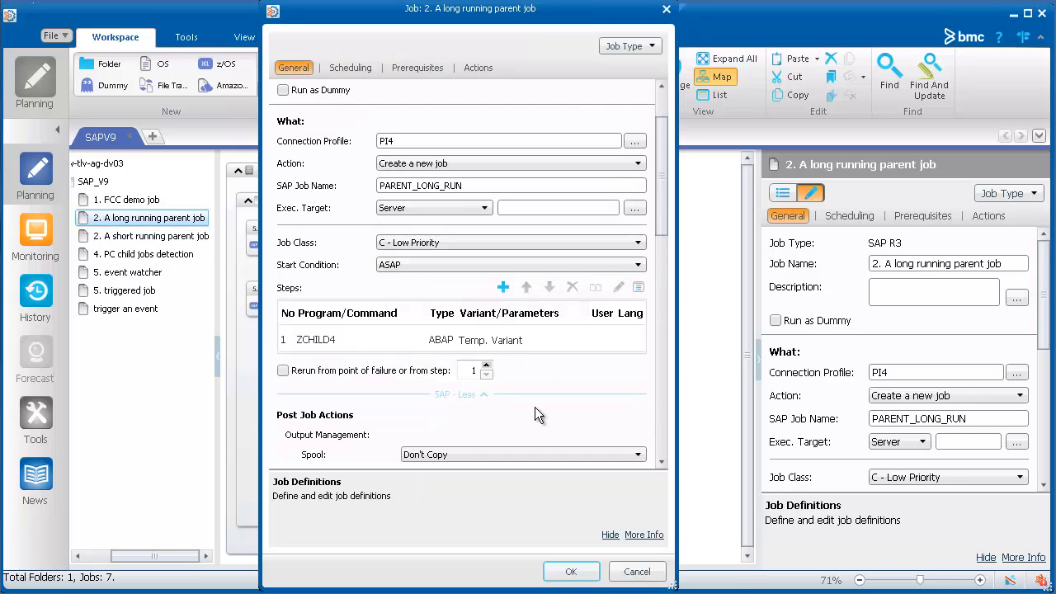
scroll(down, 3)
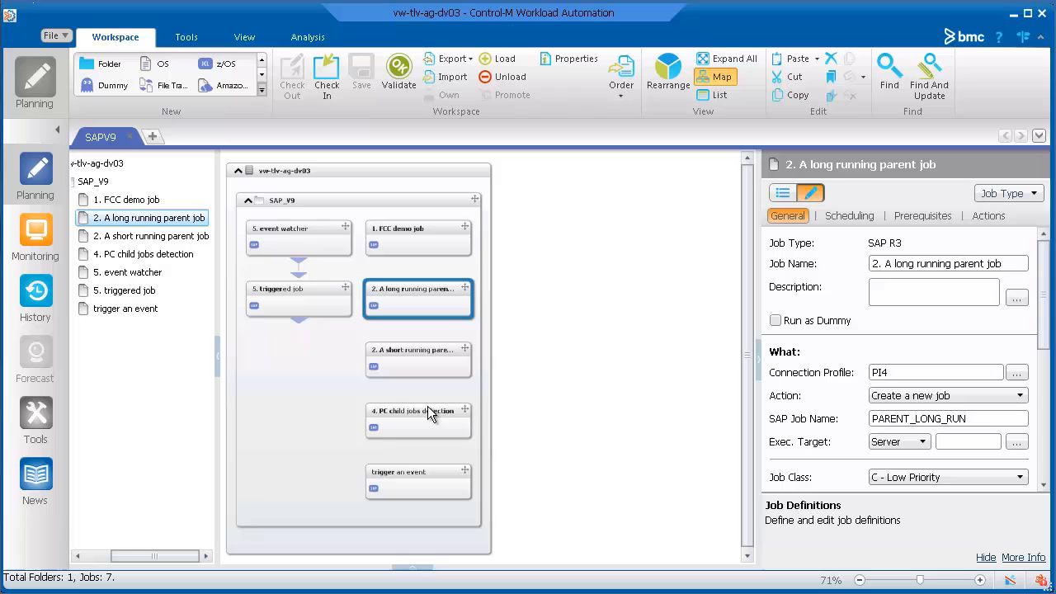
In Monitoring, rerun the short running parent job and confirm with Yes.
click(35, 231)
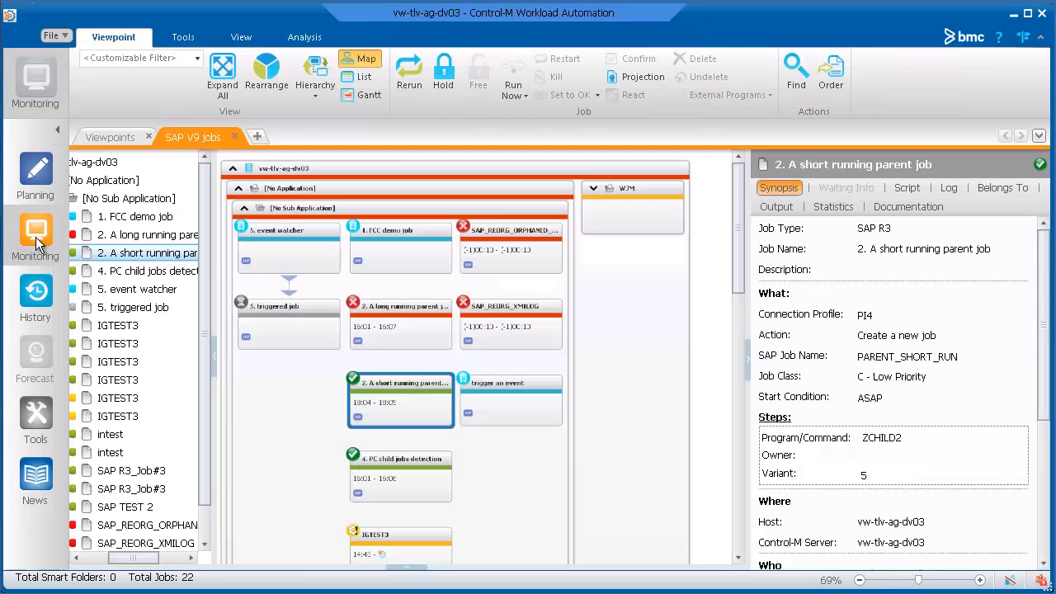
click(409, 74)
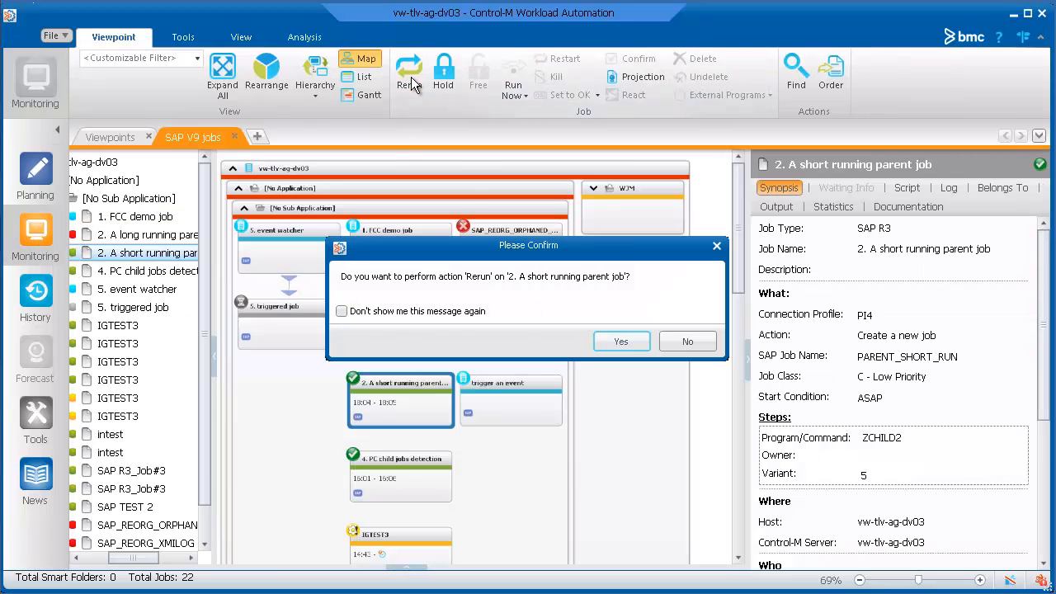
click(620, 340)
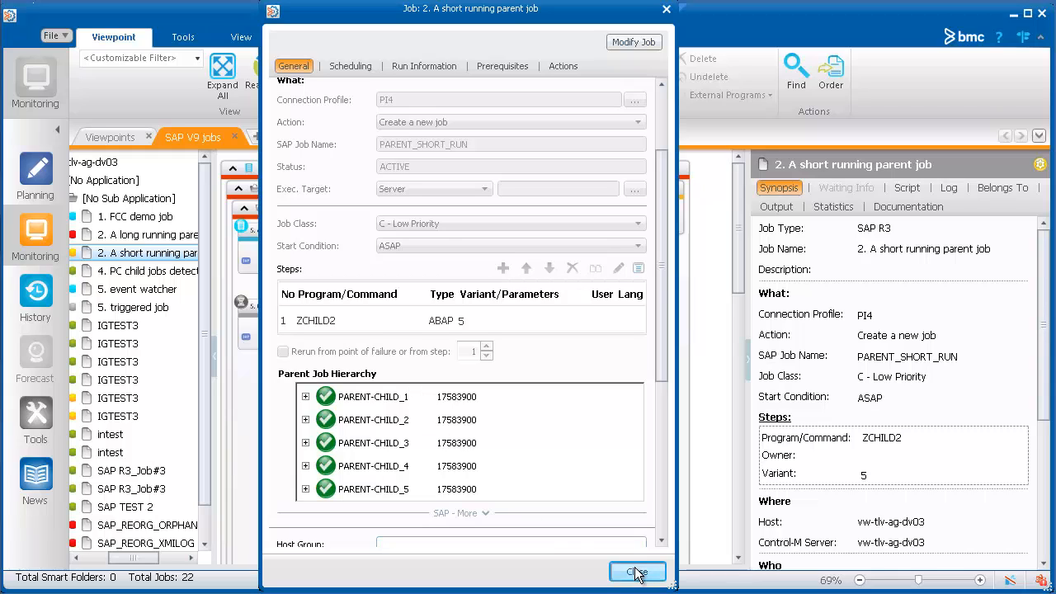
click(637, 571)
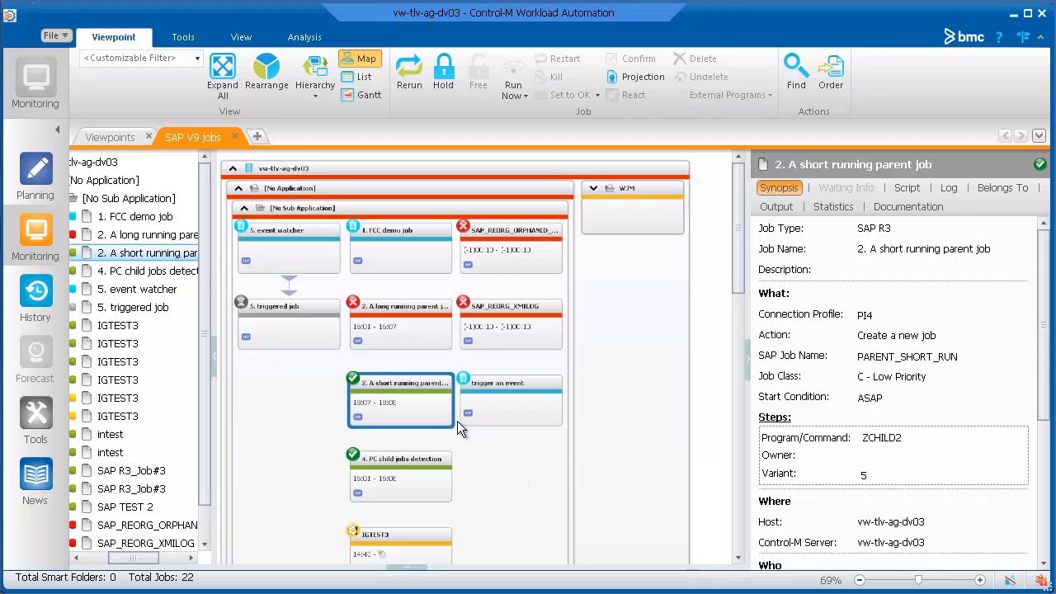
Inspect the long running parent job's Parent Job Hierarchy, expanding the first child's nested sub-jobs.
double_click(145, 234)
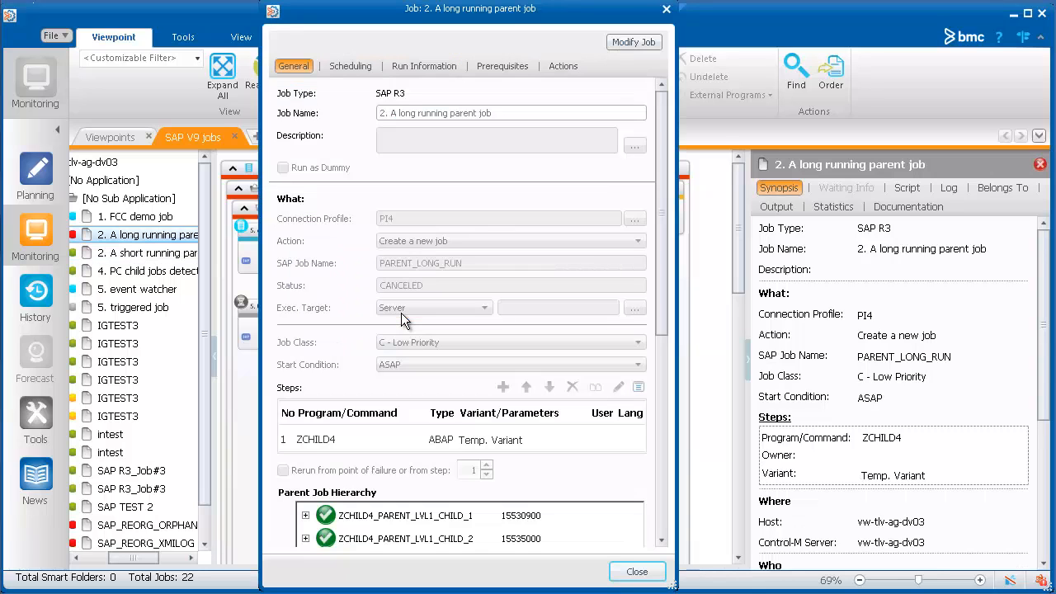
scroll(down, 3)
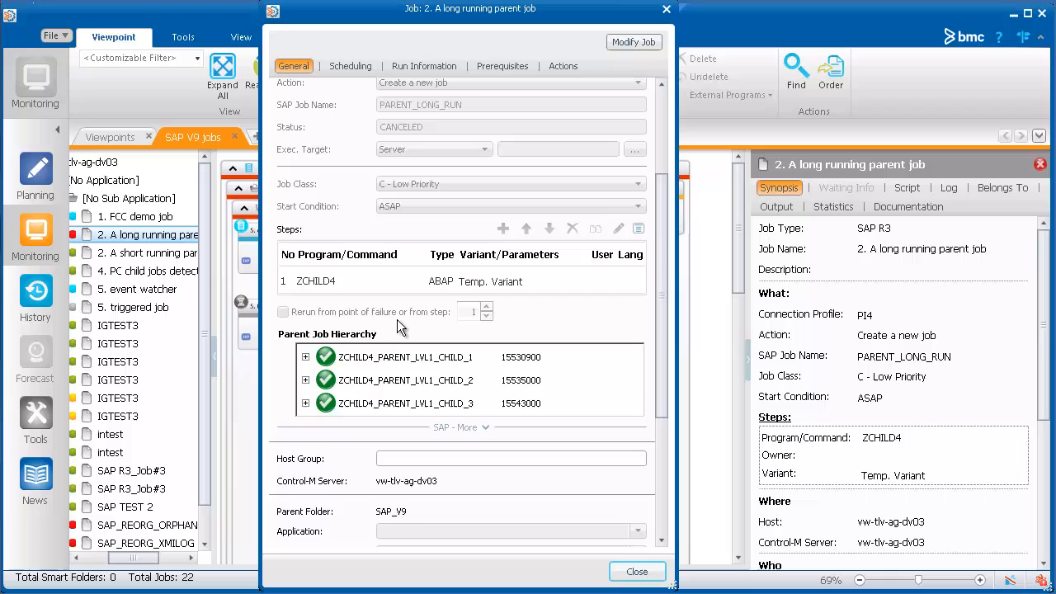
click(305, 356)
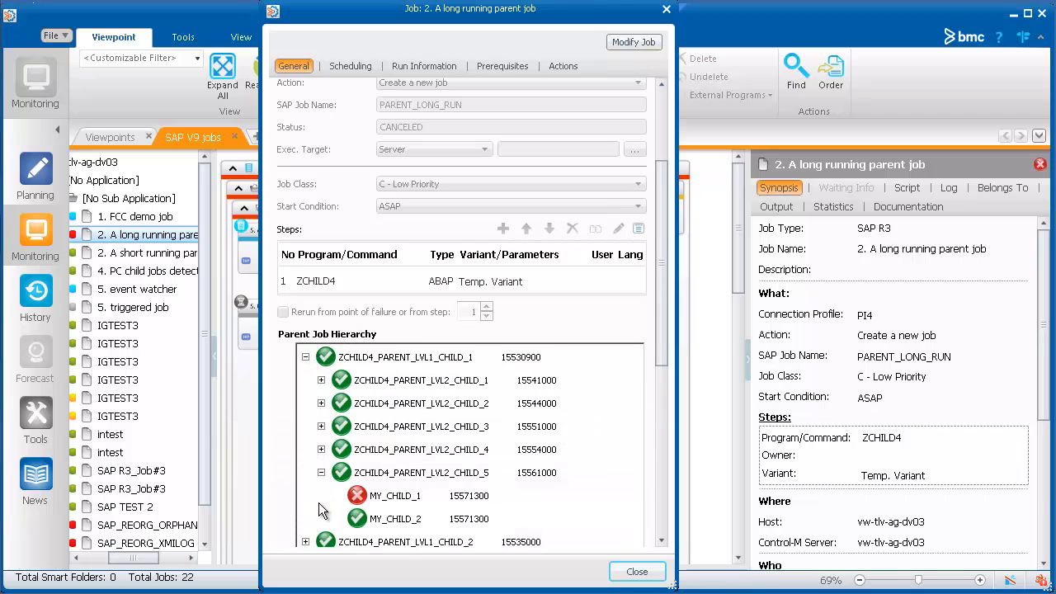
mouse_move(284, 518)
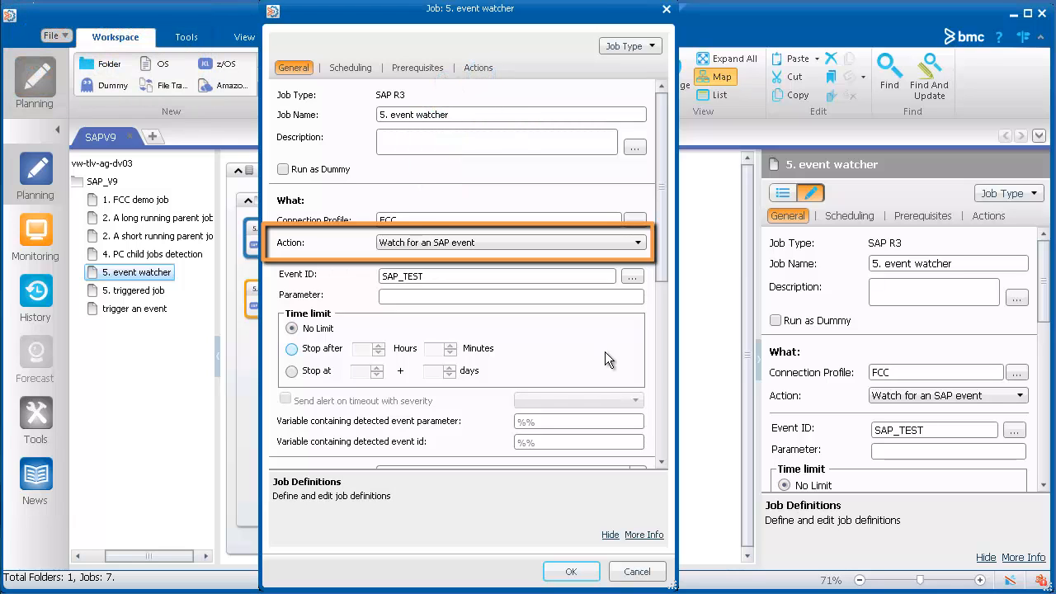
Review the '5. event watcher' job watching for SAP event SAP_TEST, then select the trigger an event job.
click(510, 241)
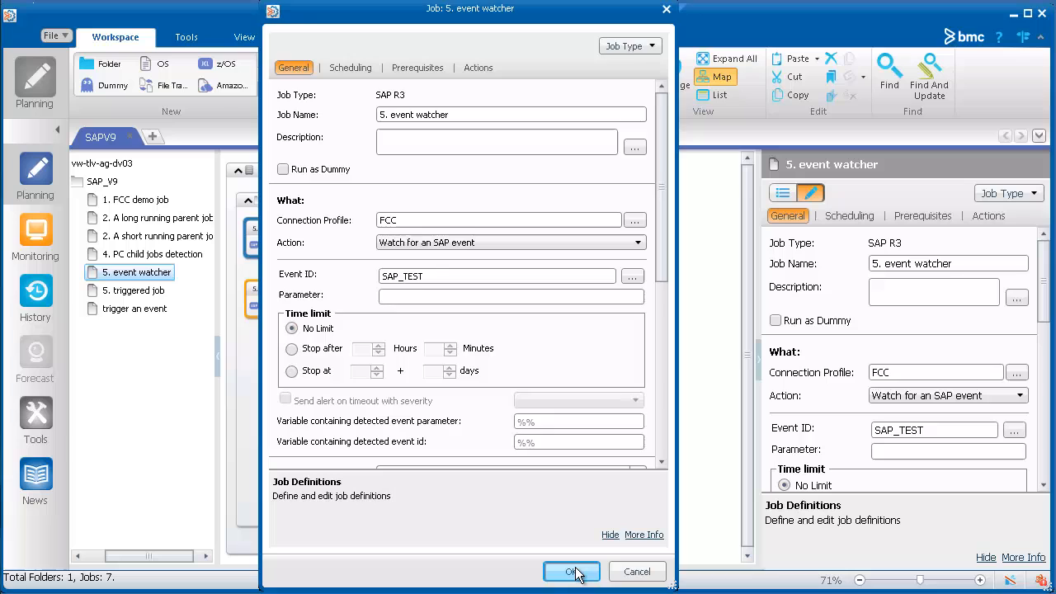
click(571, 571)
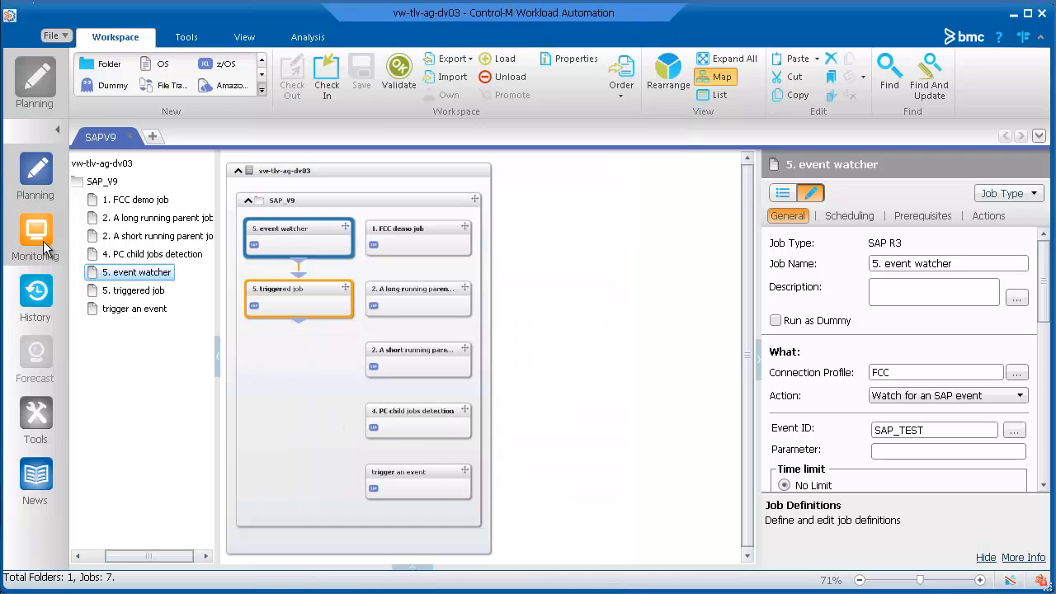
click(34, 231)
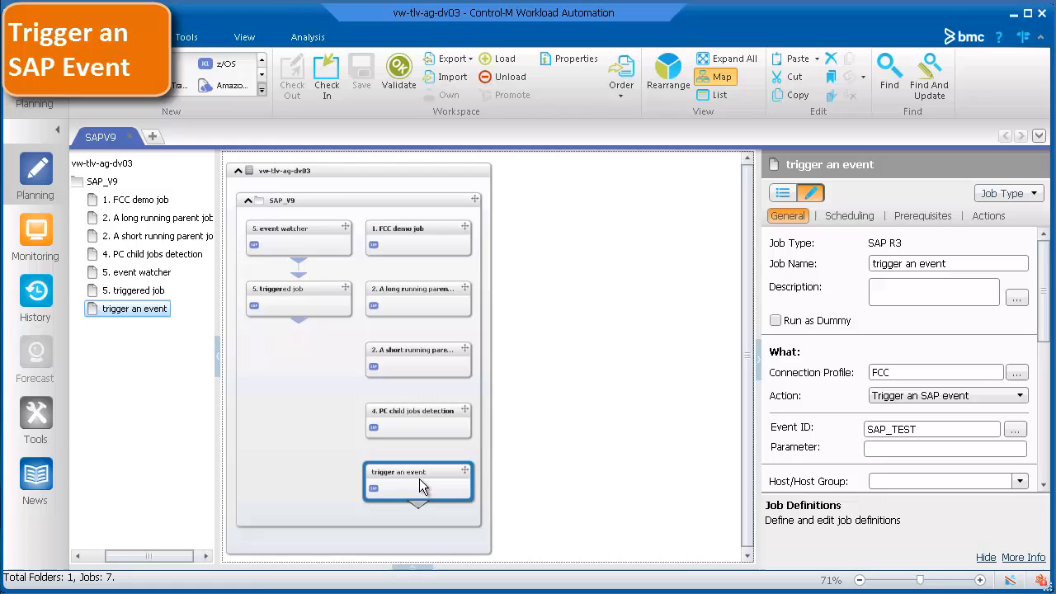
Set the trigger an event job's Action to Activate/Deactivate an SAP profile and choose a Profile Type.
double_click(418, 482)
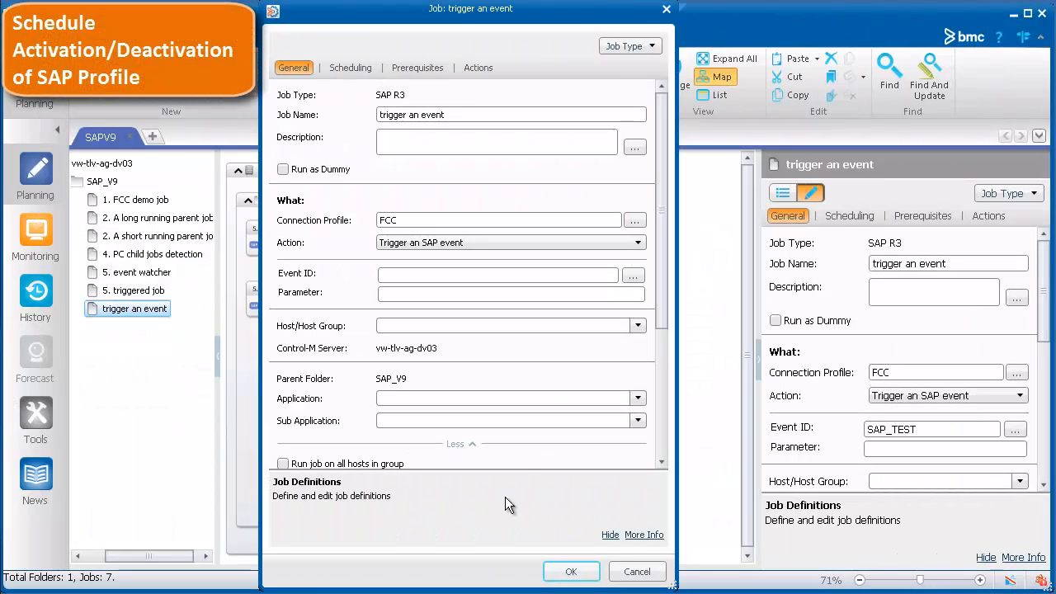
click(637, 240)
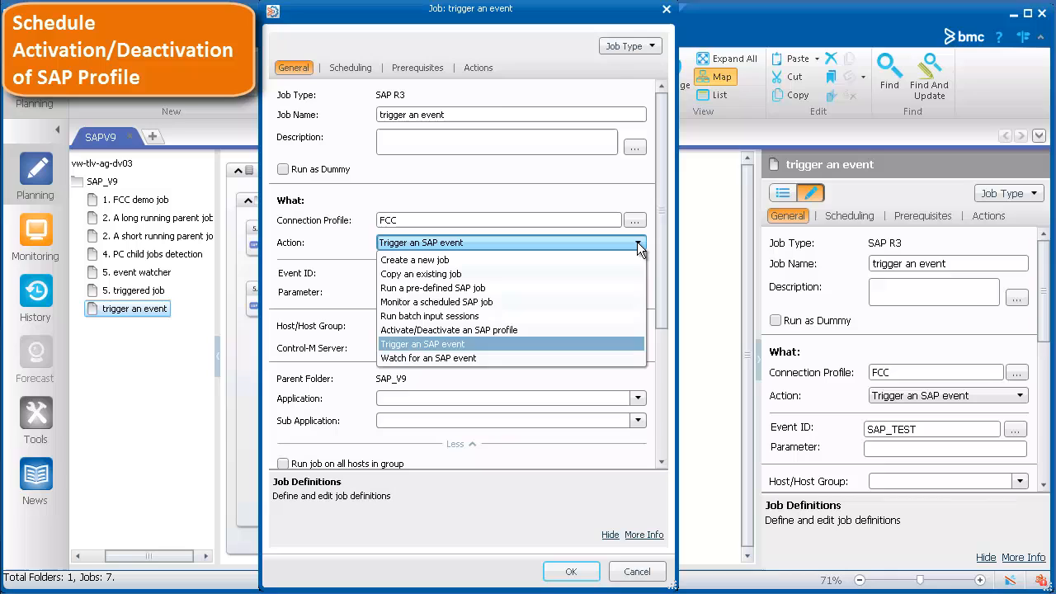
click(422, 343)
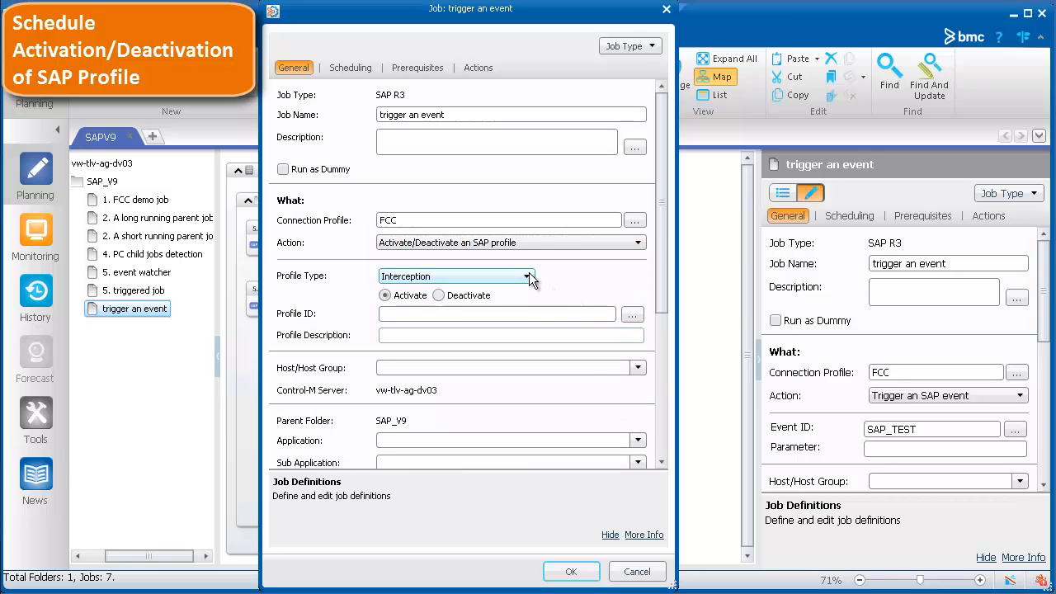
click(527, 277)
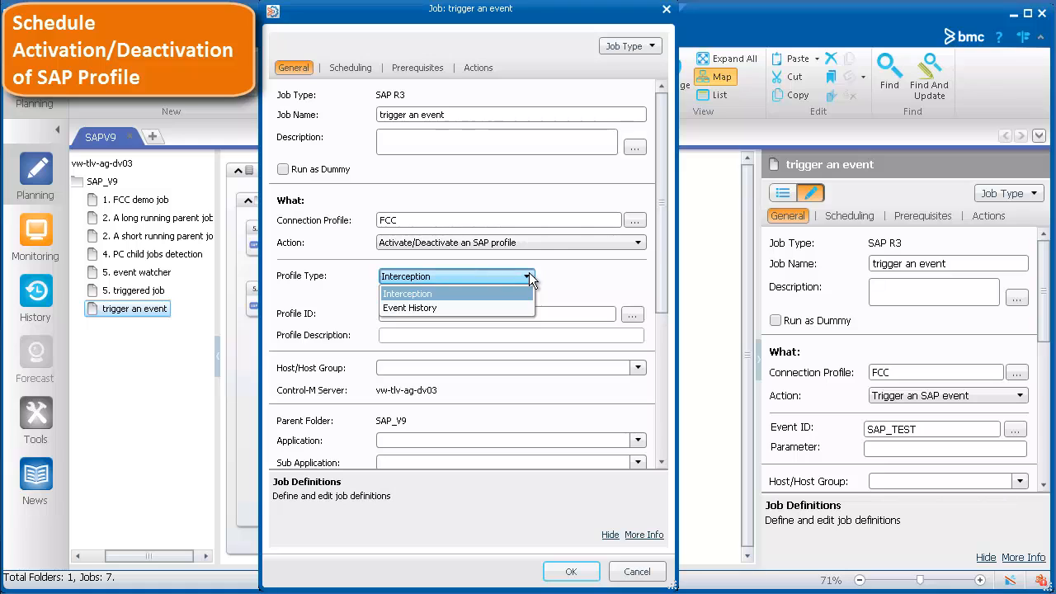
click(407, 294)
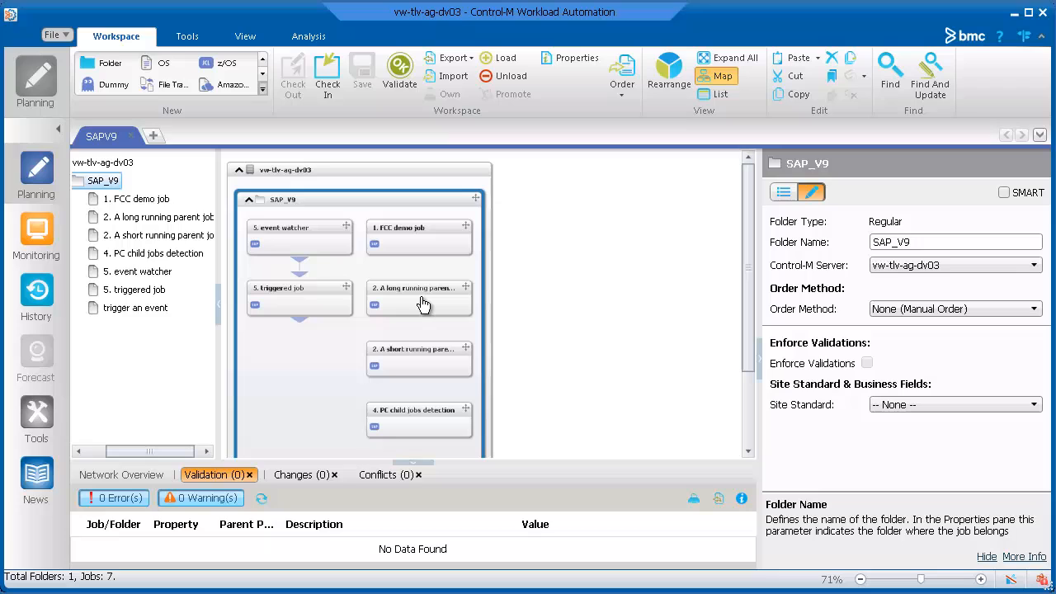
Confirm step 2 ZQA_MANY_SEL_VARS uses a temporary variant with AIRLINE range and VAL1, VAL2, acknowledging run-time creation.
click(419, 297)
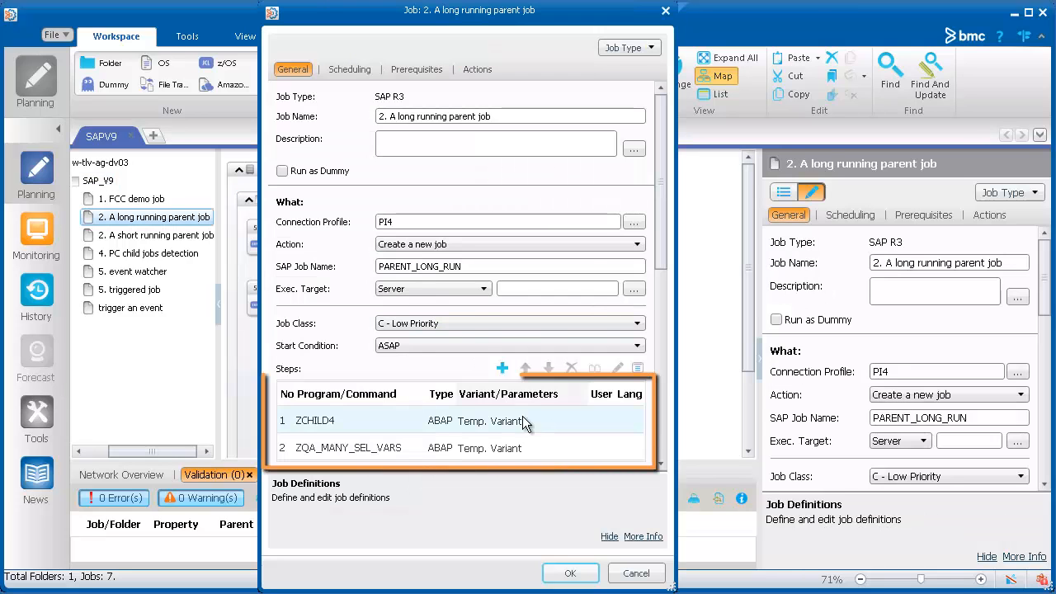
click(346, 447)
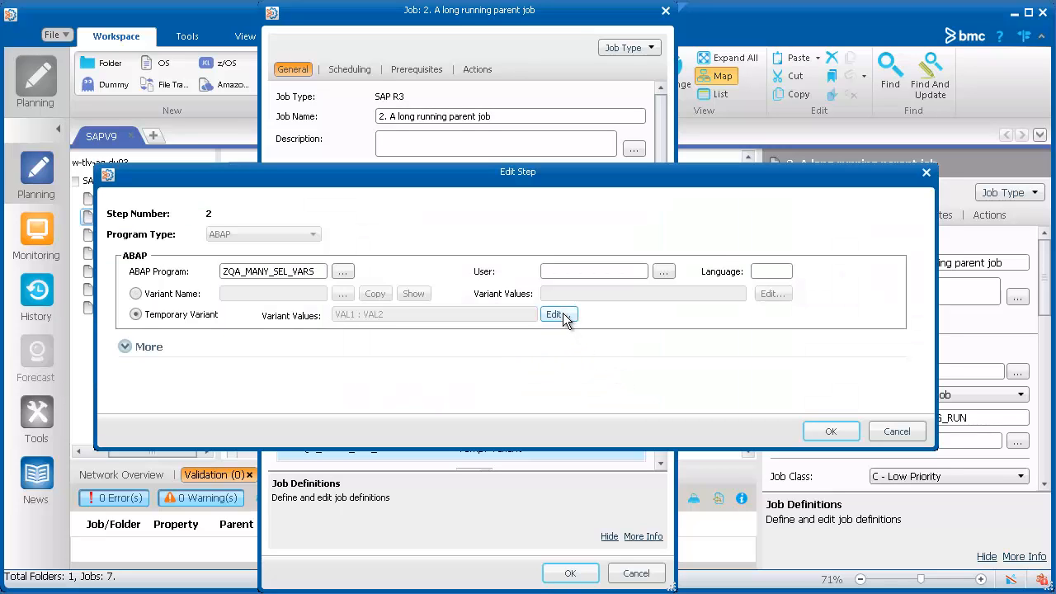
click(554, 313)
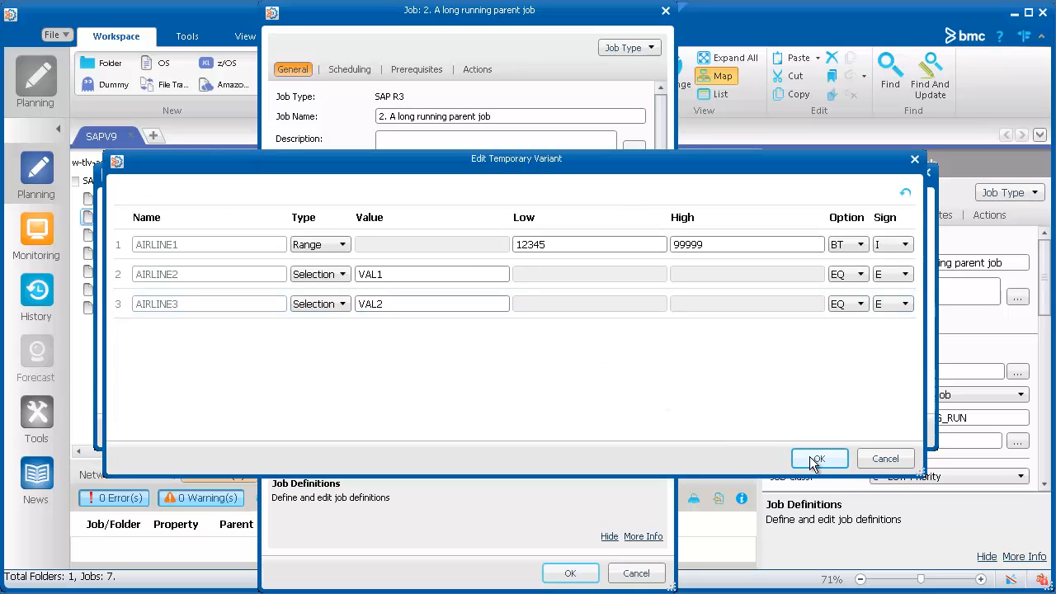
click(816, 459)
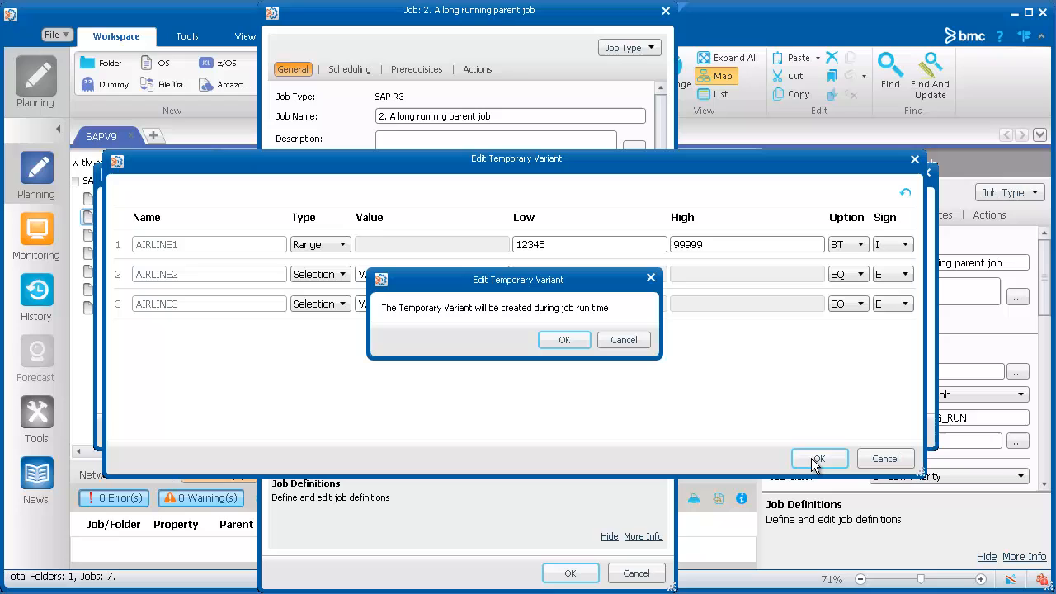
mouse_move(580, 369)
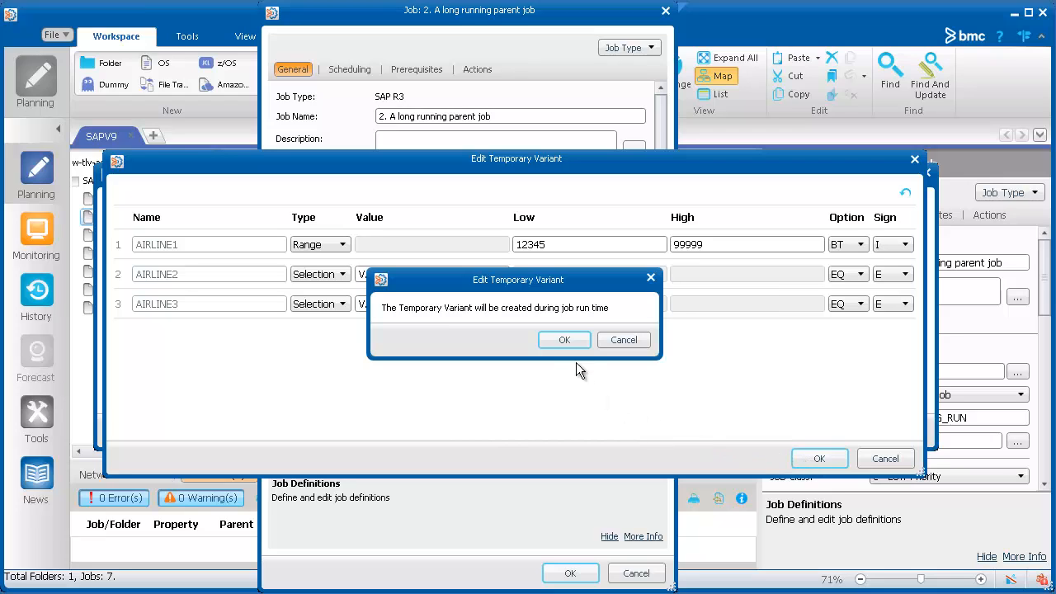
click(564, 340)
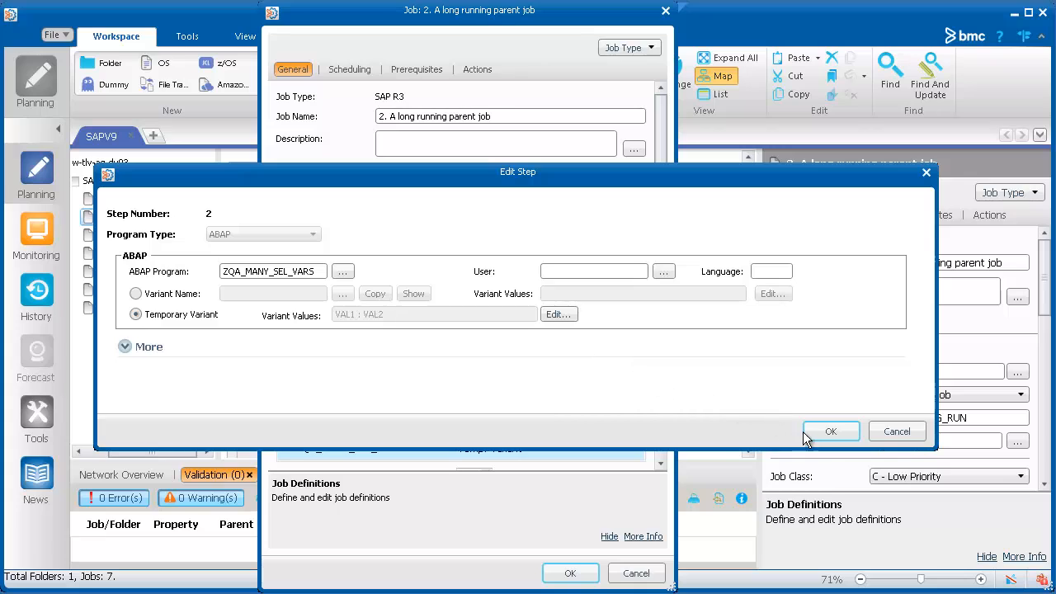
click(831, 431)
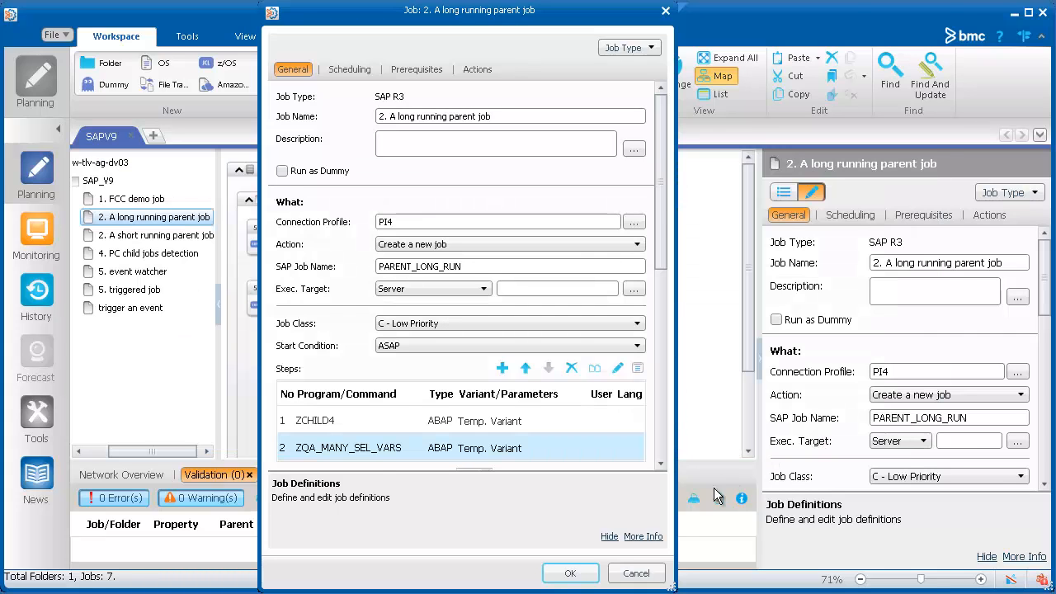